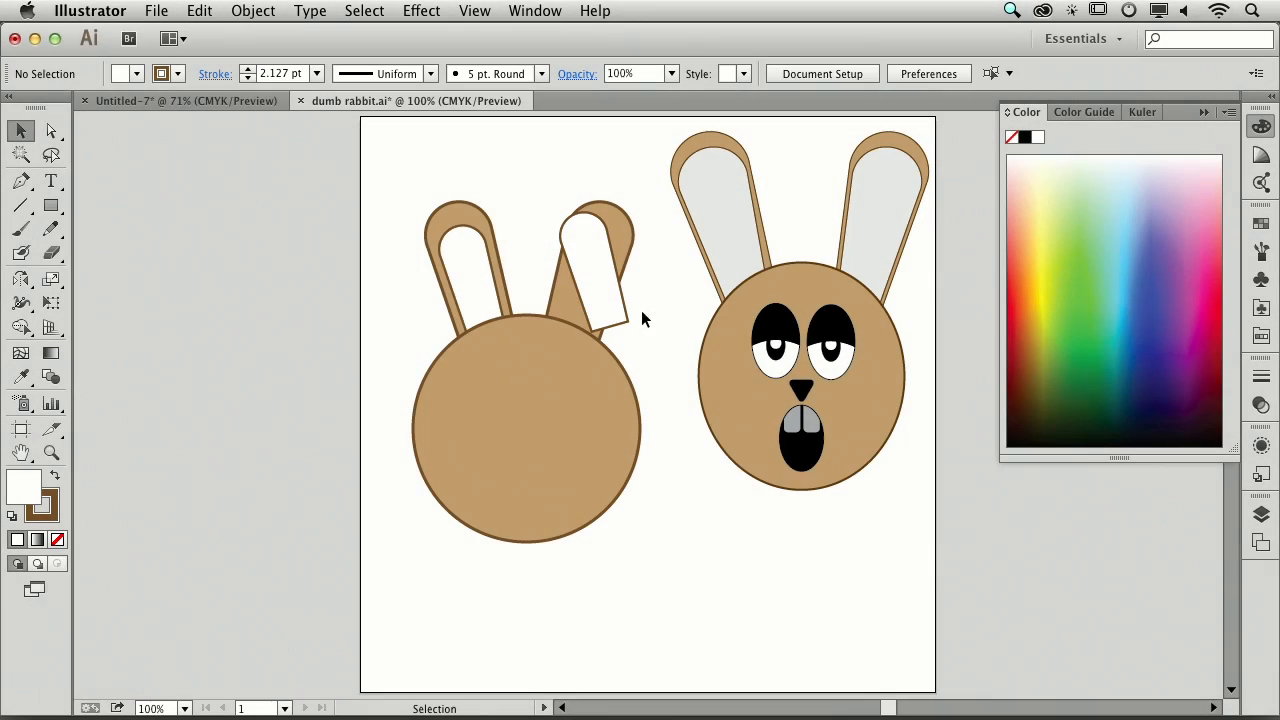
- Select the tilted white inner ear shape and rotate it to align with the outer ear
click(600, 270)
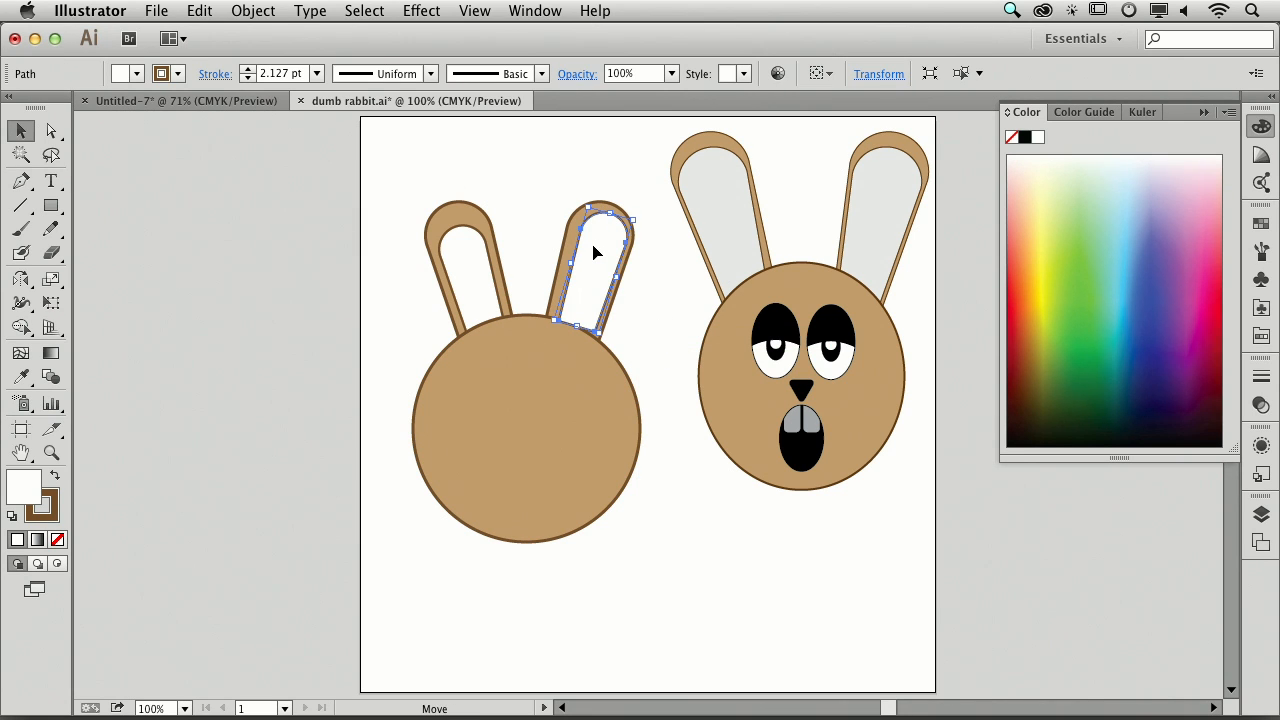
click(253, 11)
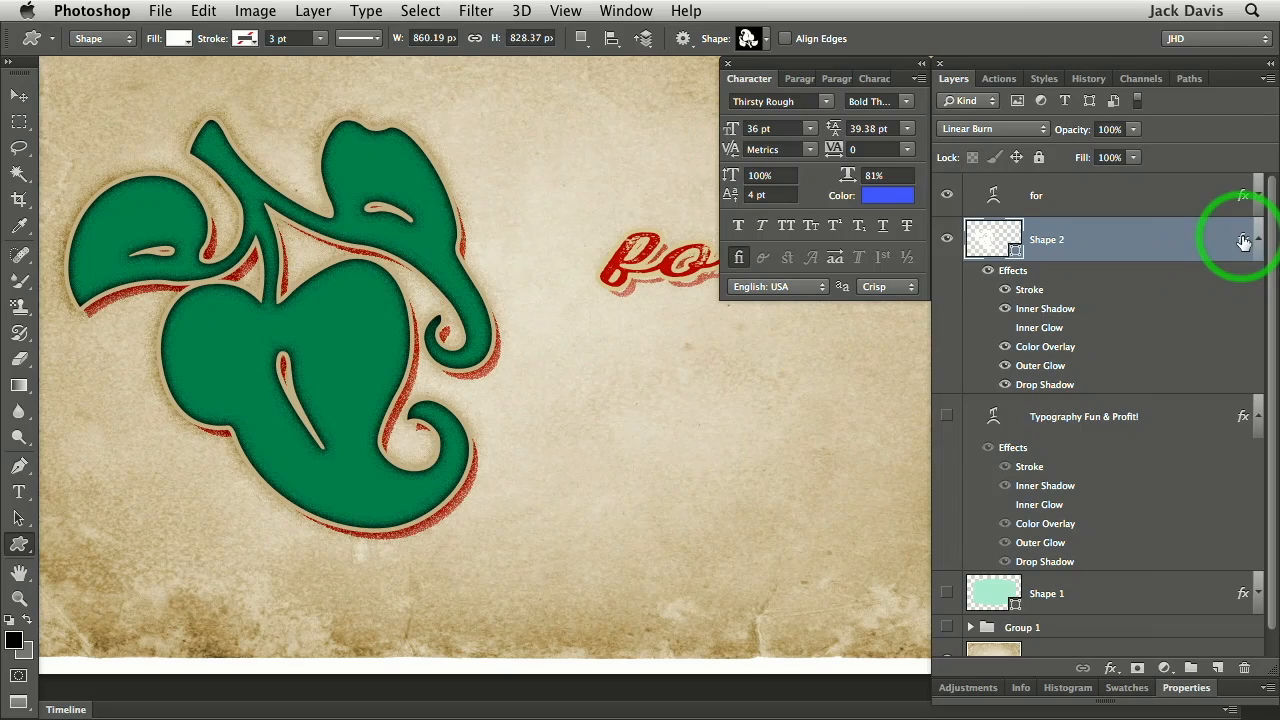
- Scale Shape 2's layer effects to 320%
click(1244, 239)
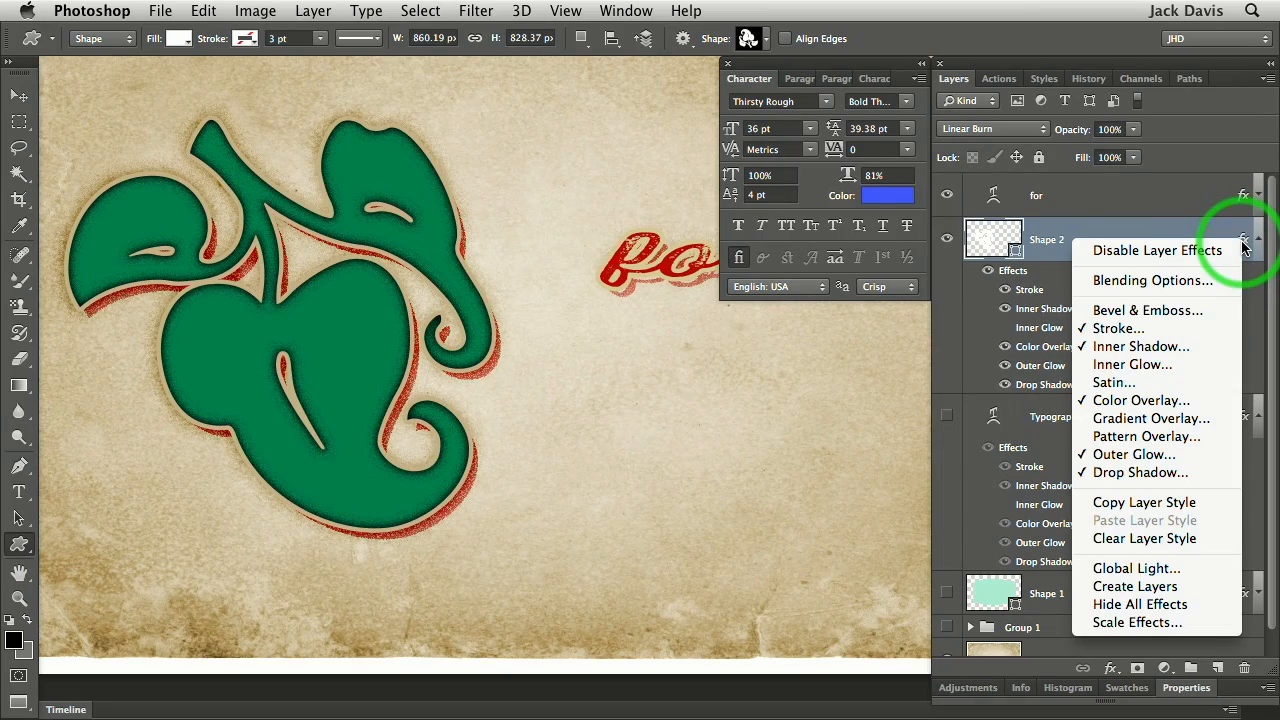
mouse_move(1140, 604)
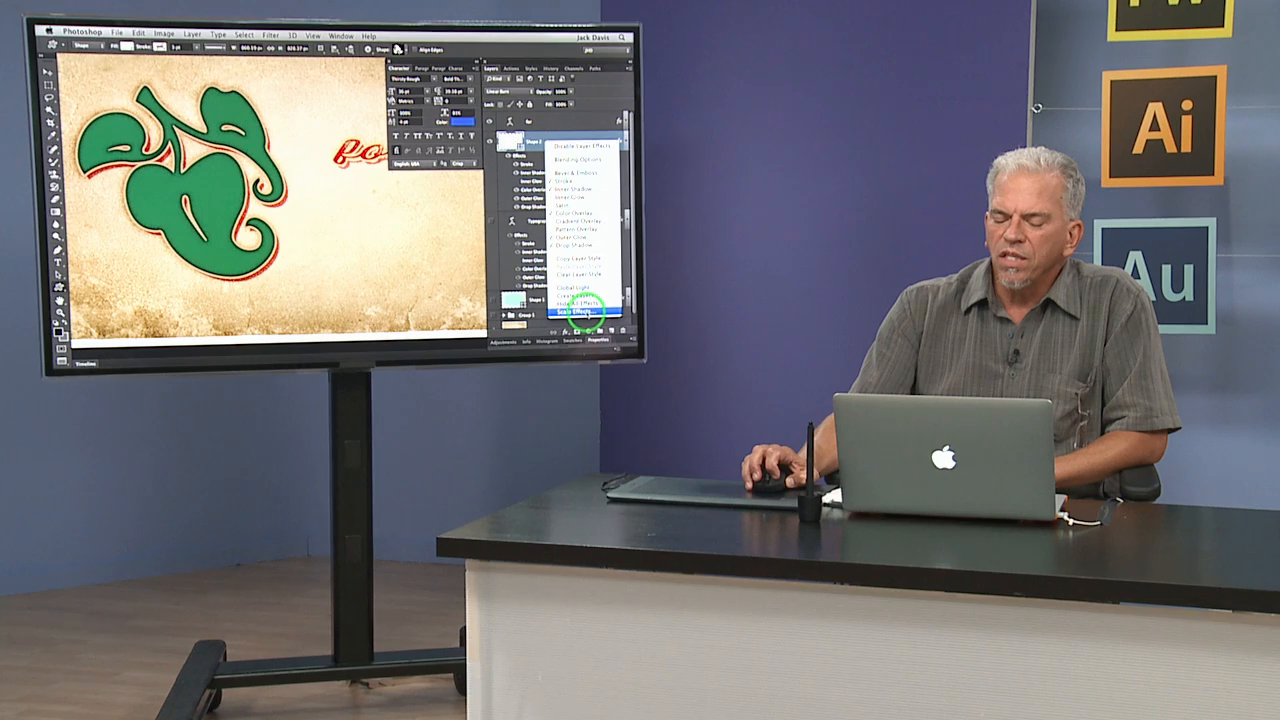
click(576, 314)
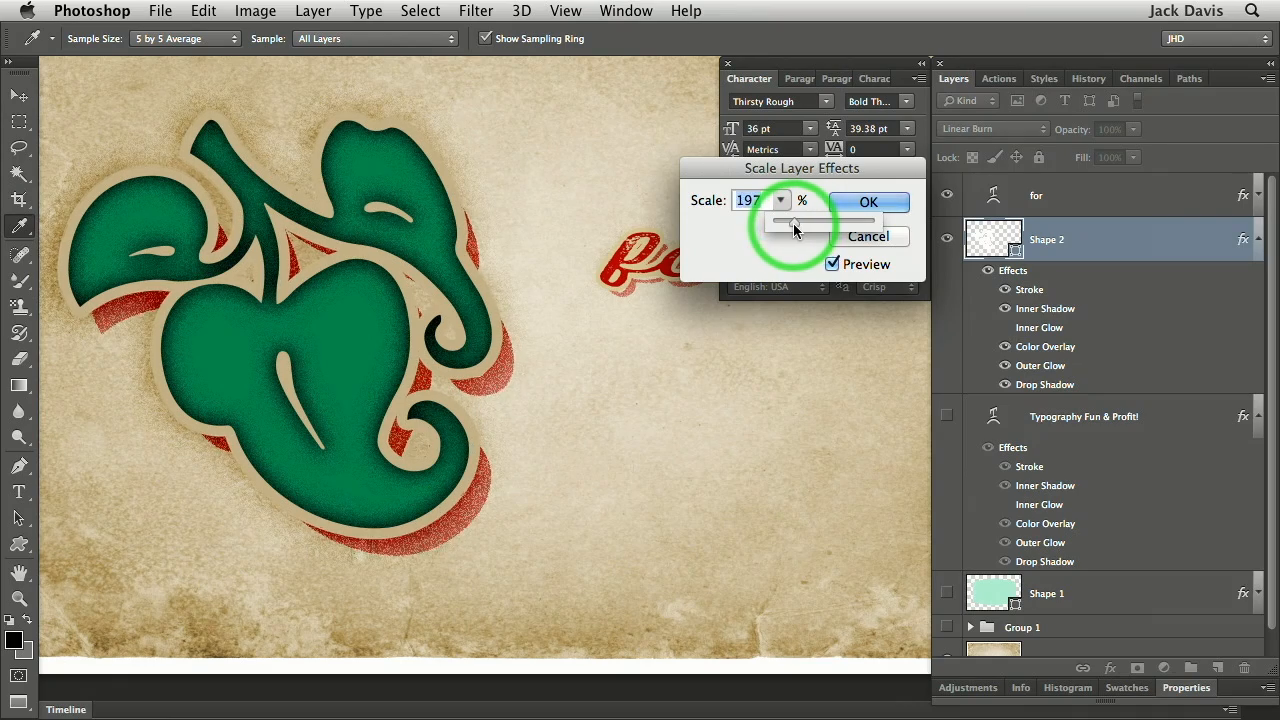
drag(795, 220, 808, 220)
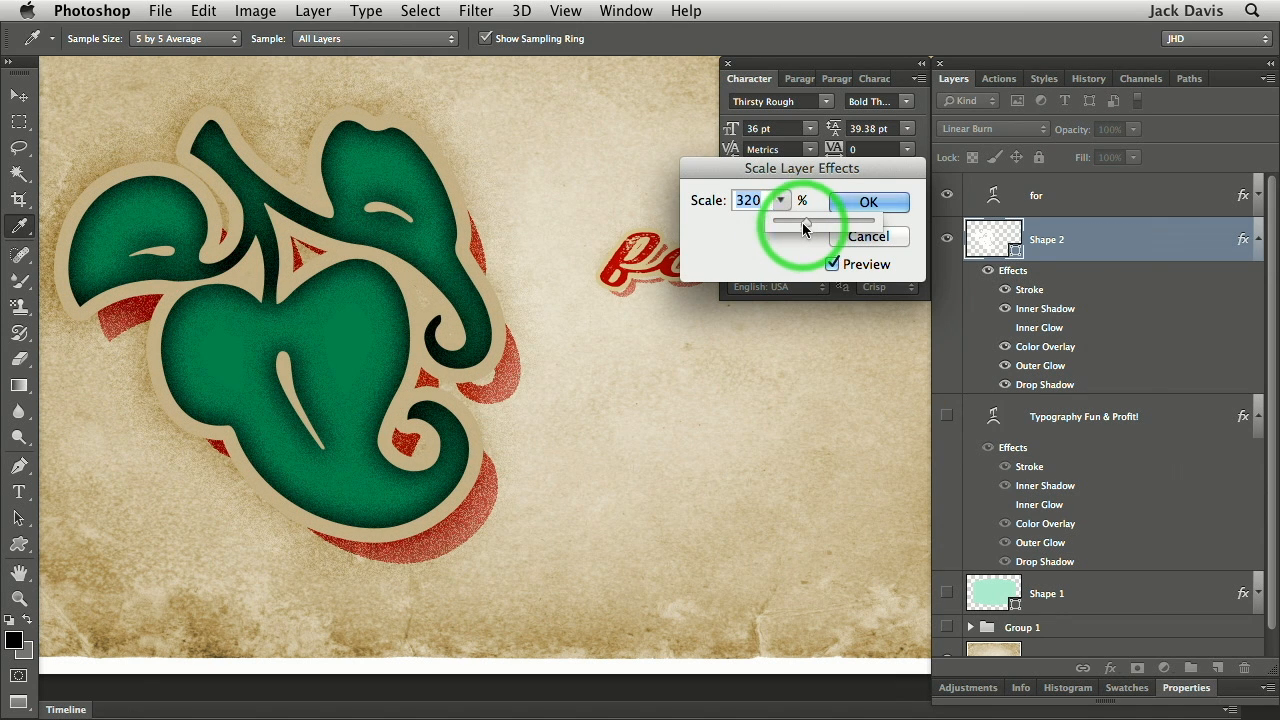
click(868, 201)
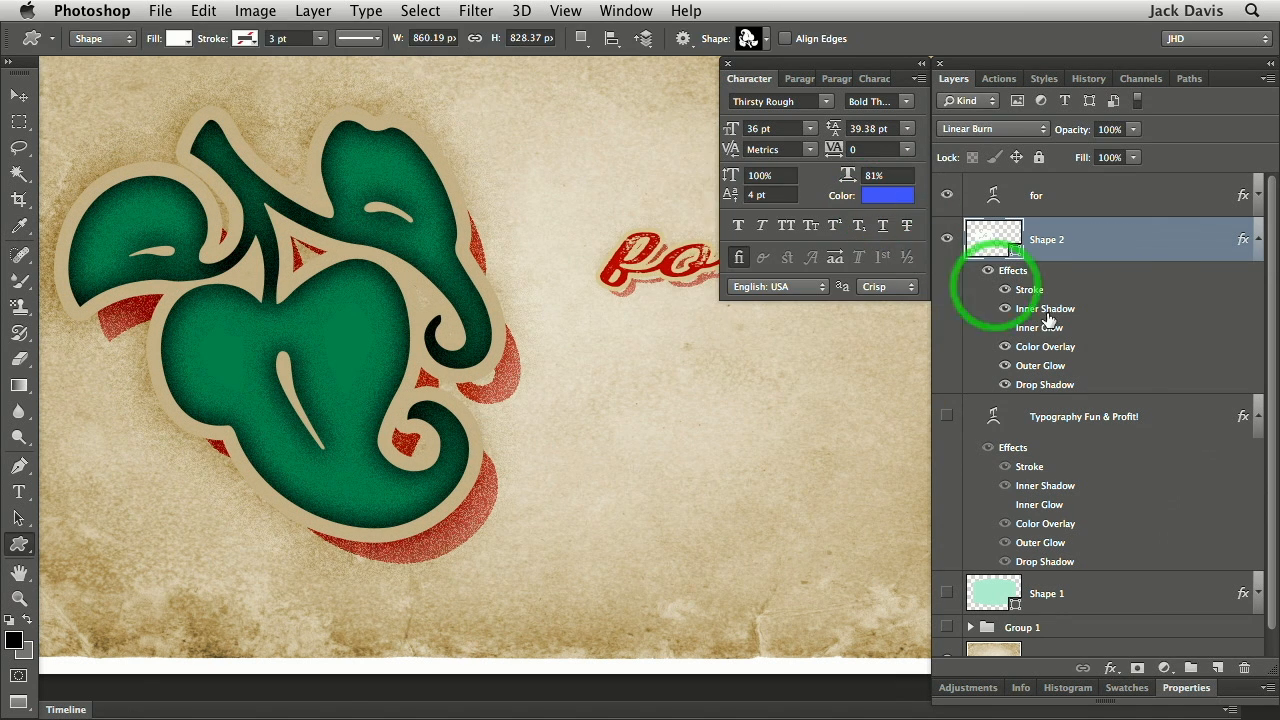
- Reduce the Stroke effect size to 21 px for a thinner beige outline
double_click(1029, 289)
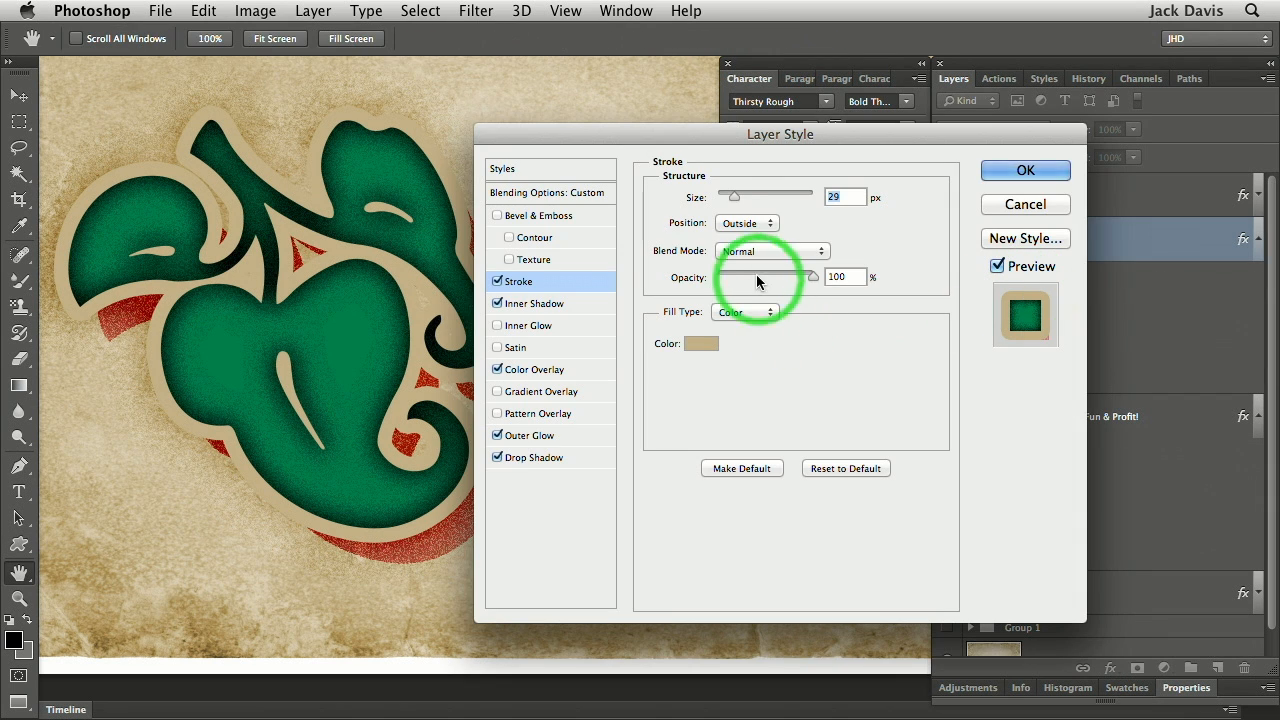
drag(765, 196, 730, 196)
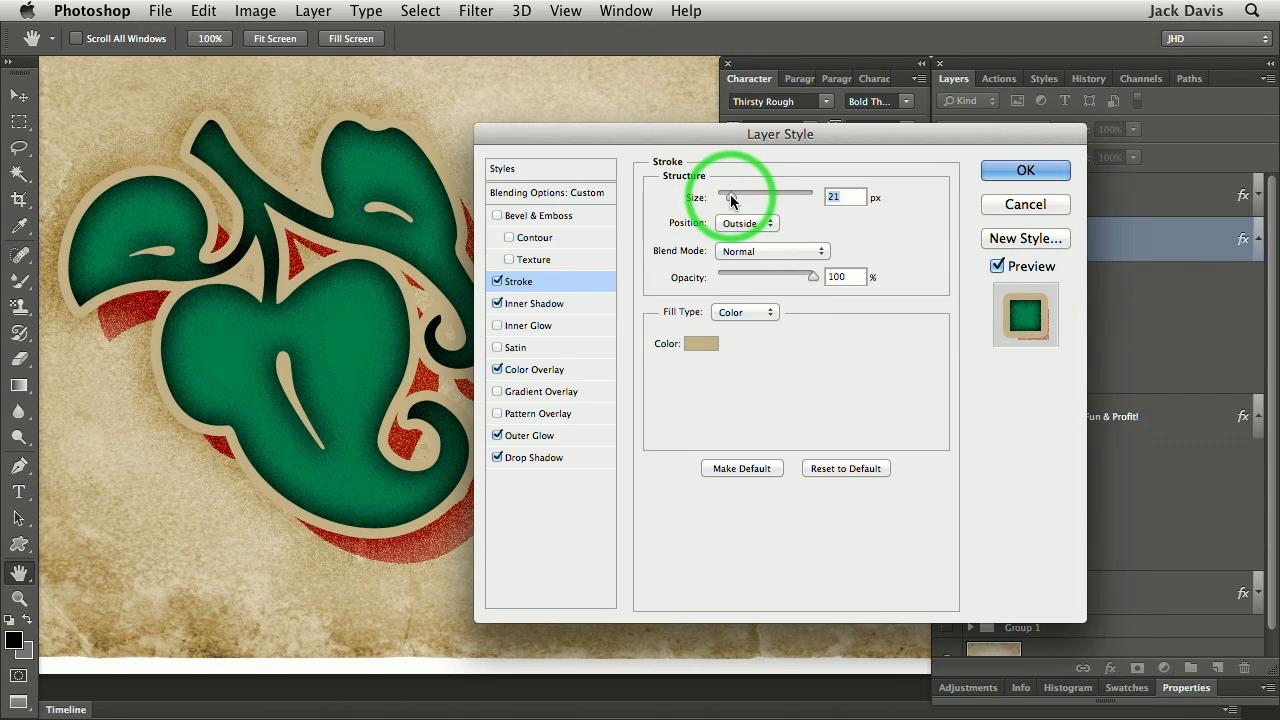
drag(732, 193, 705, 193)
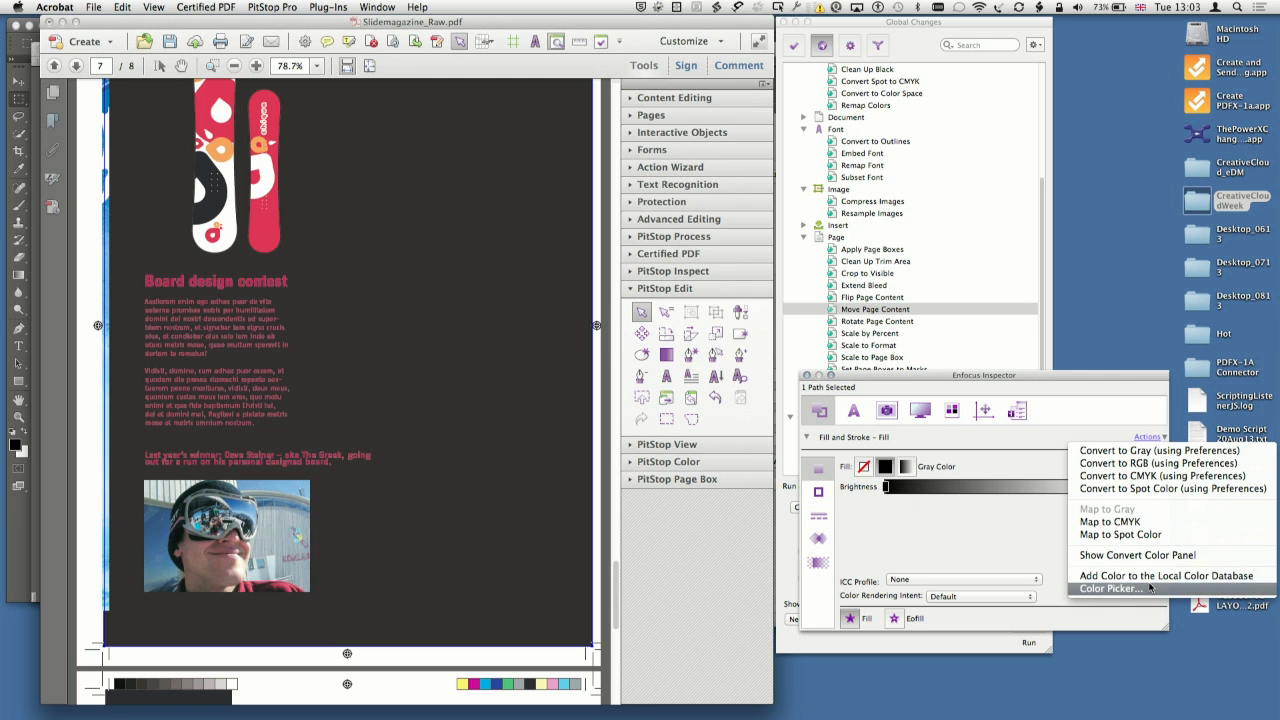
- Choose a new fill for the background in the Enfocus Inspector Fill section
click(1110, 588)
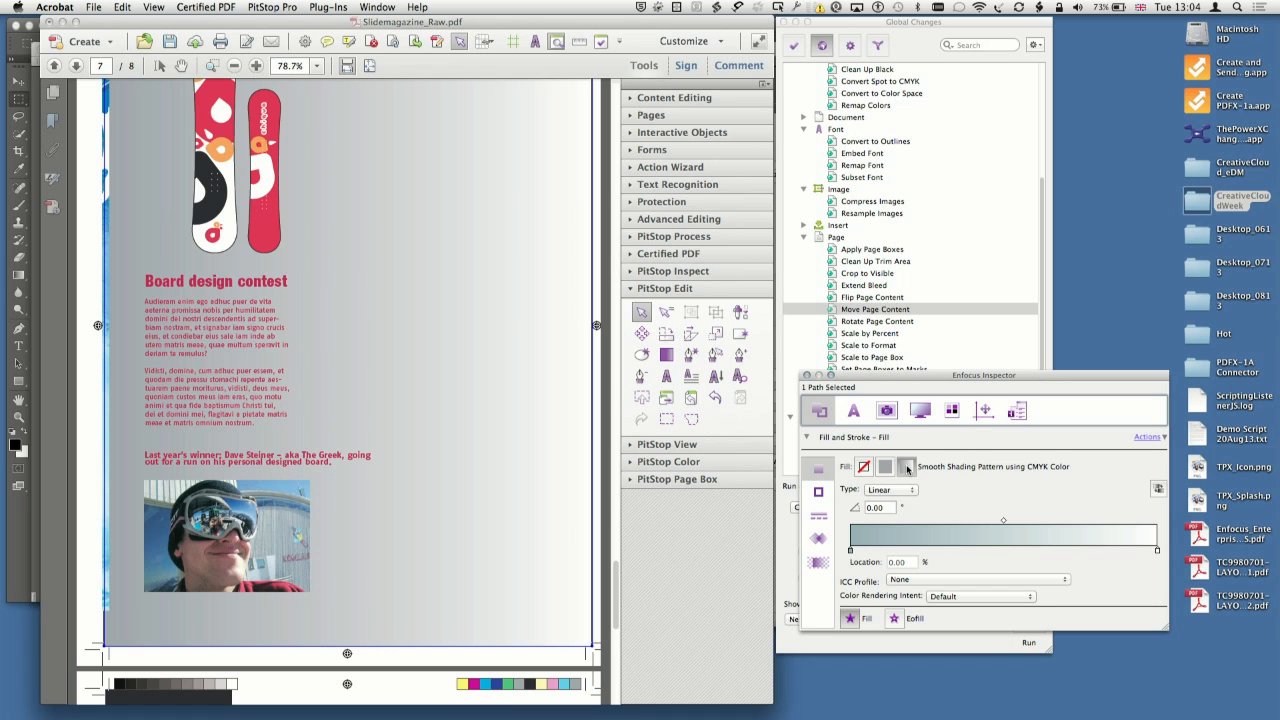
mouse_move(1034, 550)
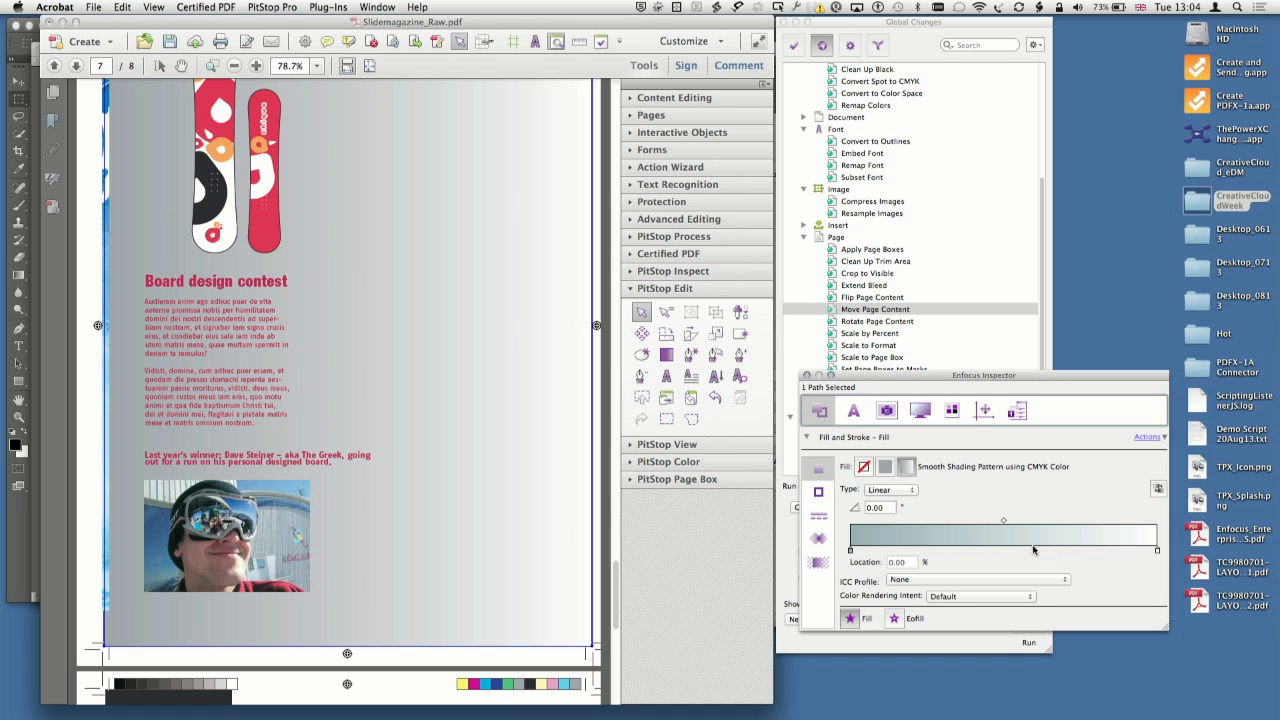